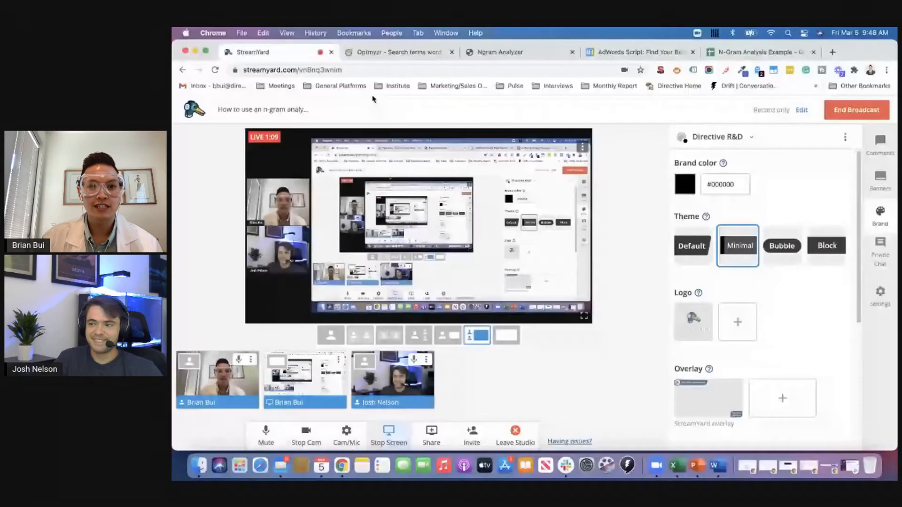
Bring up the Optmyzr 'Search terms word cloud' tab for the SaaS campaigns
click(397, 52)
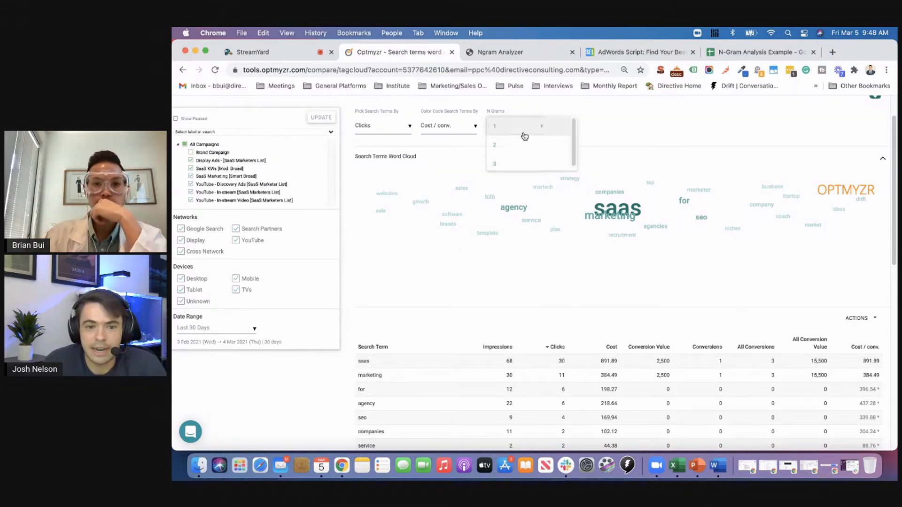
mouse_move(611, 132)
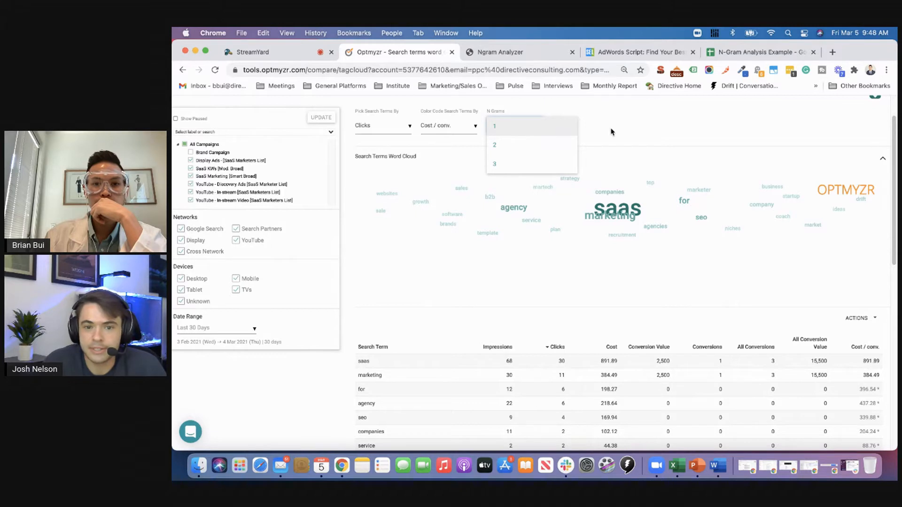
Set N Grams to 2 so the cloud shows phrases like 'saas marketing'
click(493, 125)
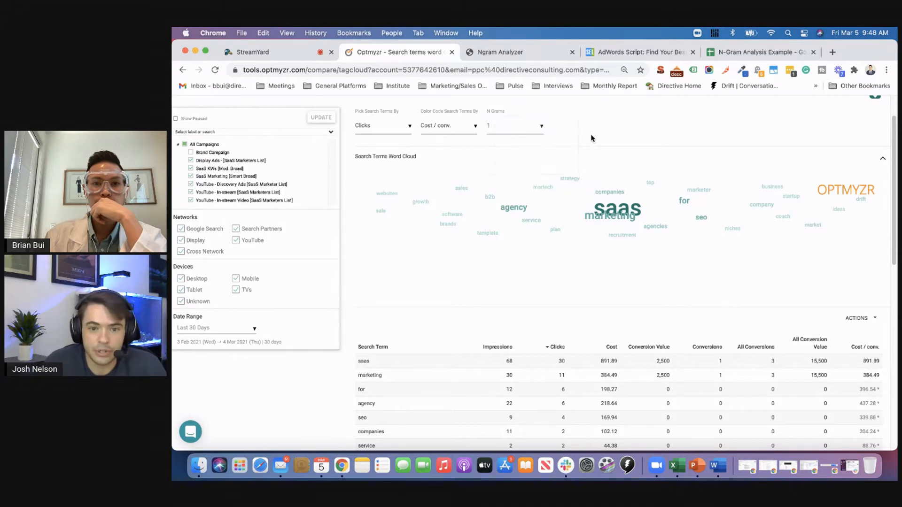
click(513, 126)
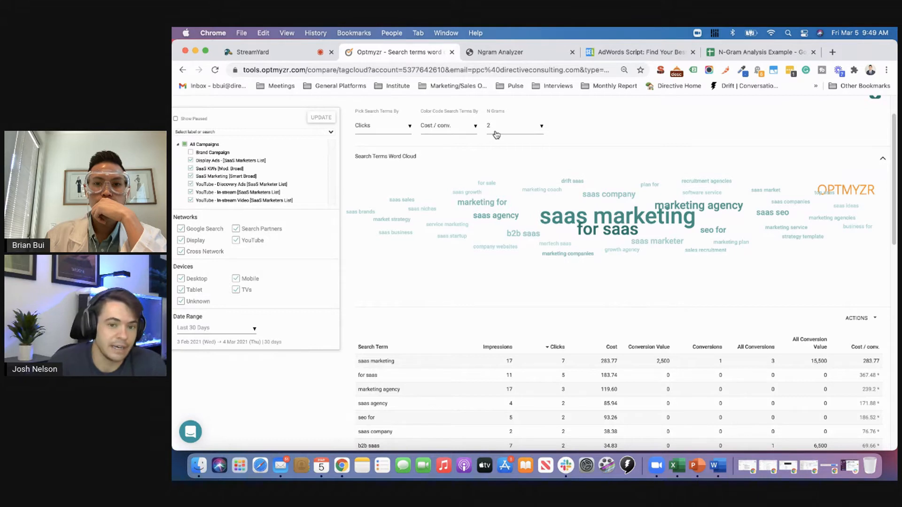
mouse_move(448, 134)
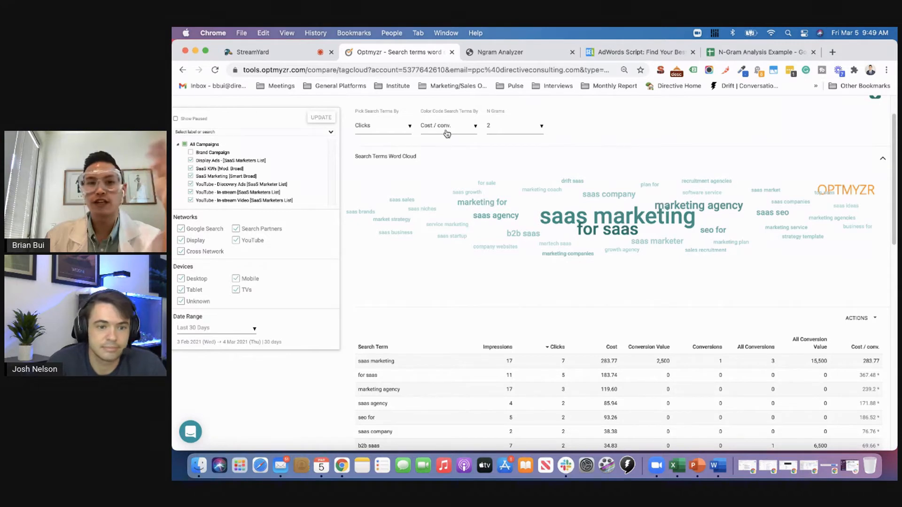
click(447, 125)
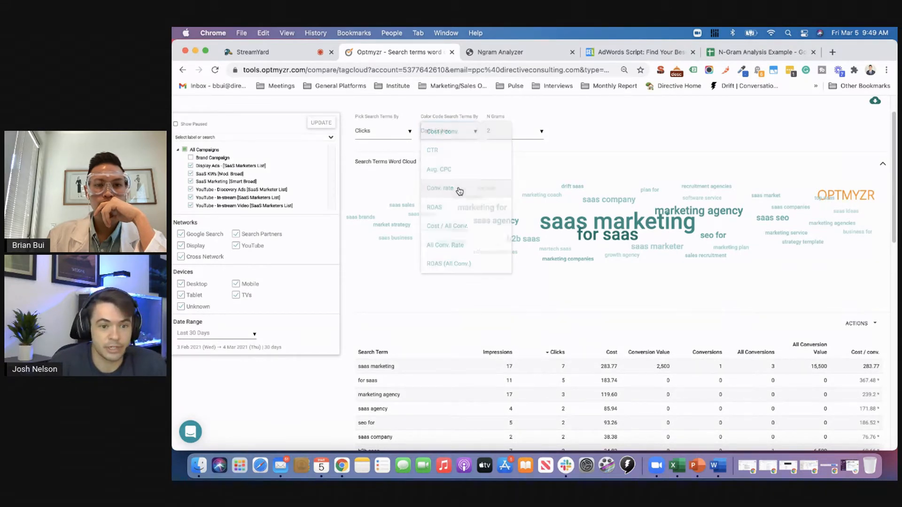
click(441, 188)
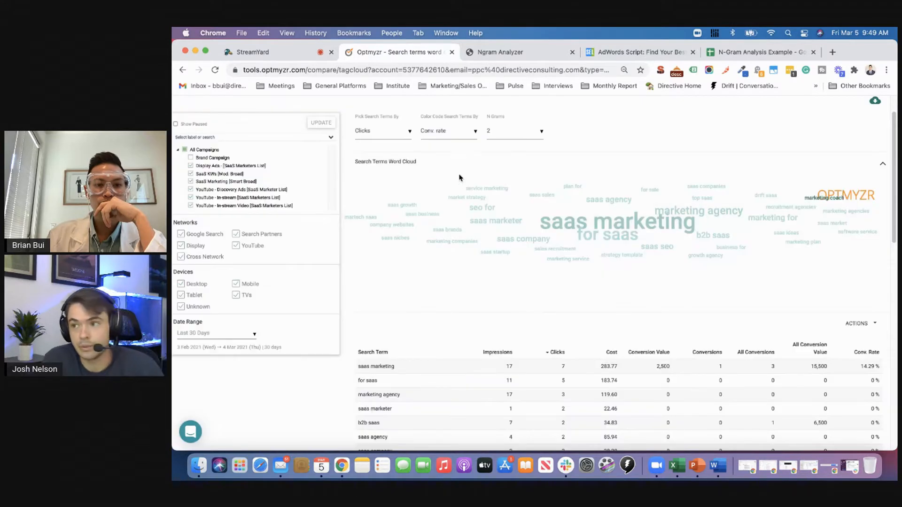
click(448, 130)
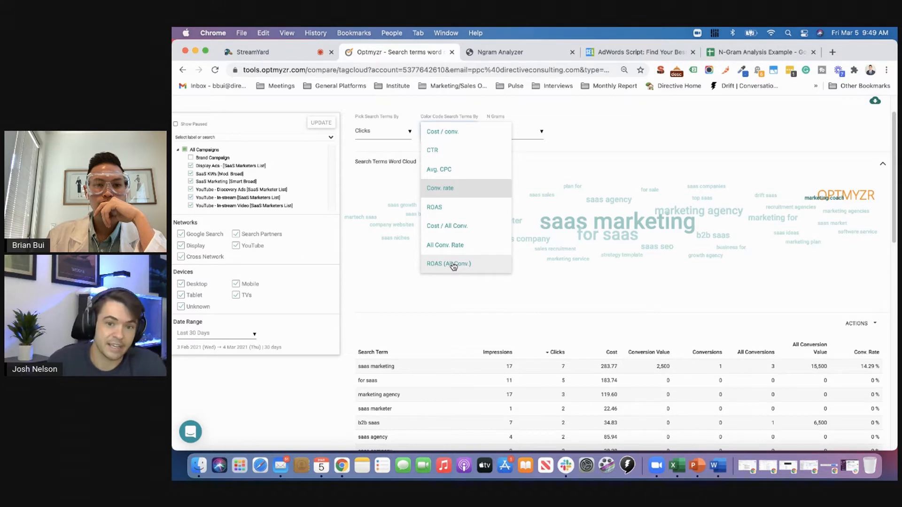
mouse_move(451, 244)
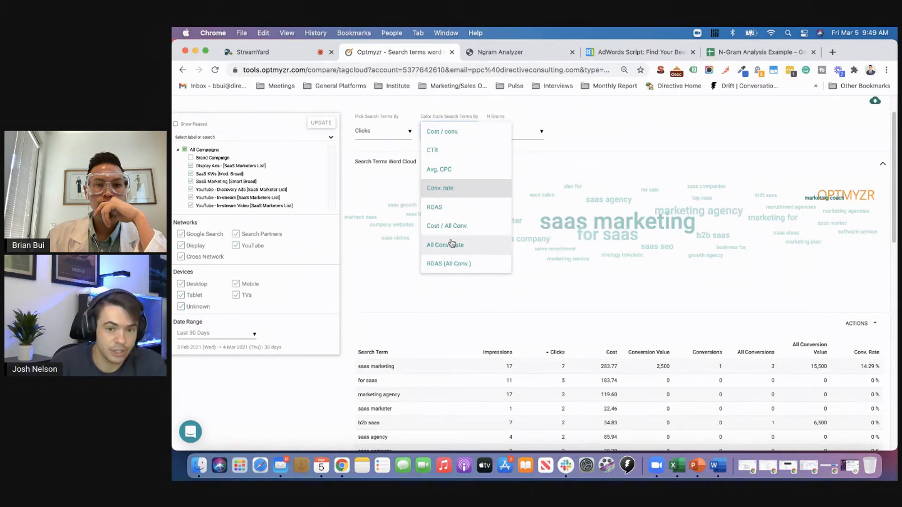
mouse_move(451, 138)
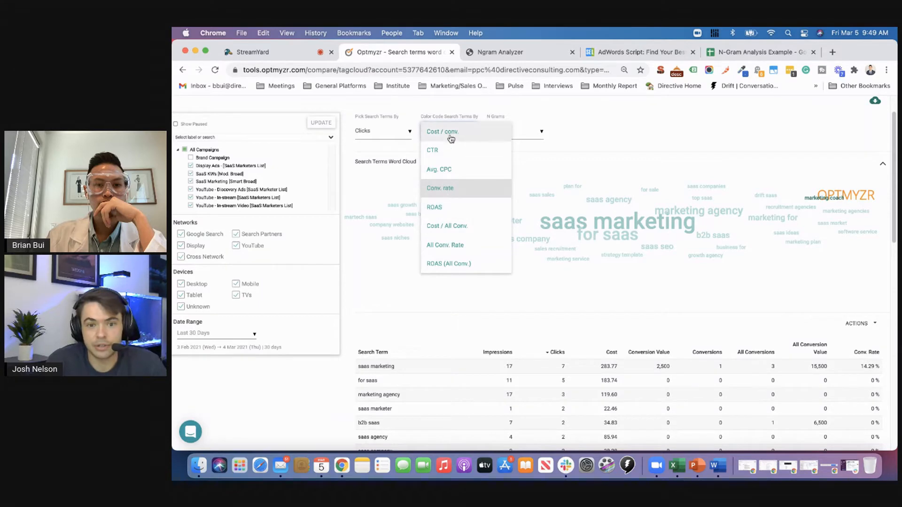
click(443, 131)
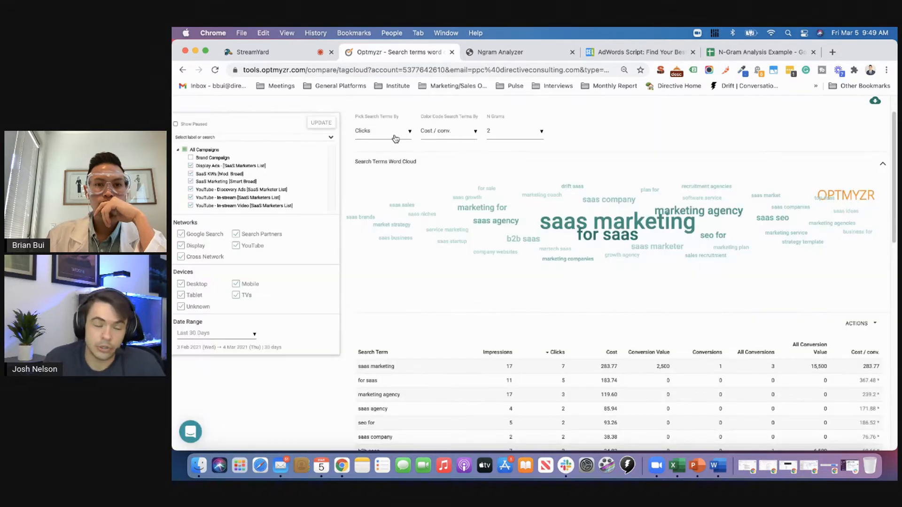
click(382, 131)
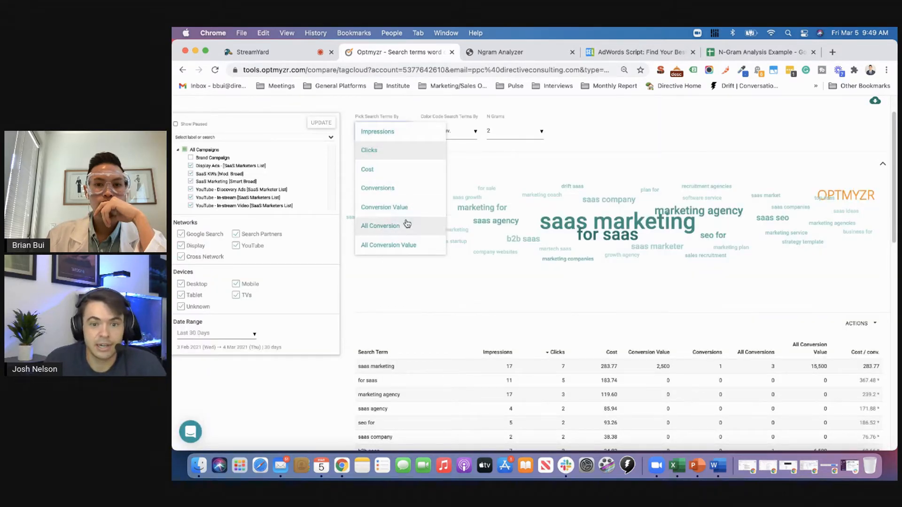
click(368, 150)
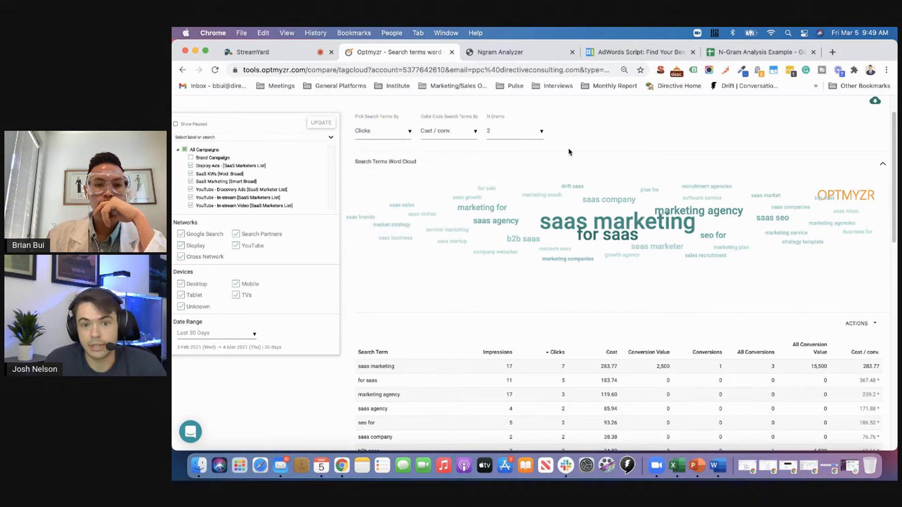
mouse_move(602, 363)
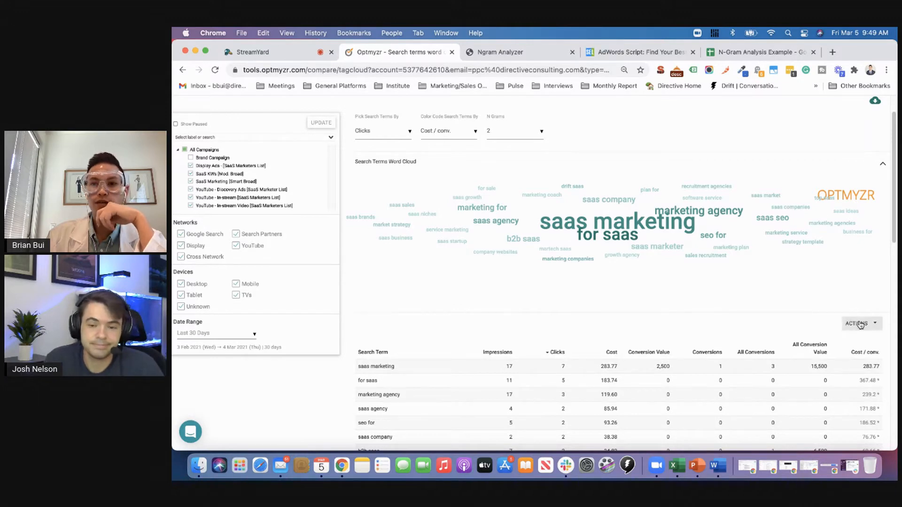
click(856, 323)
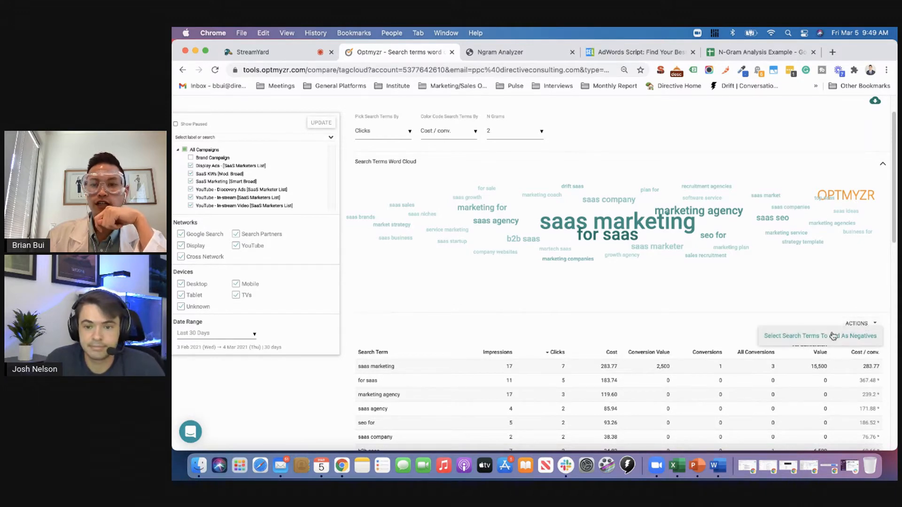
mouse_move(740, 311)
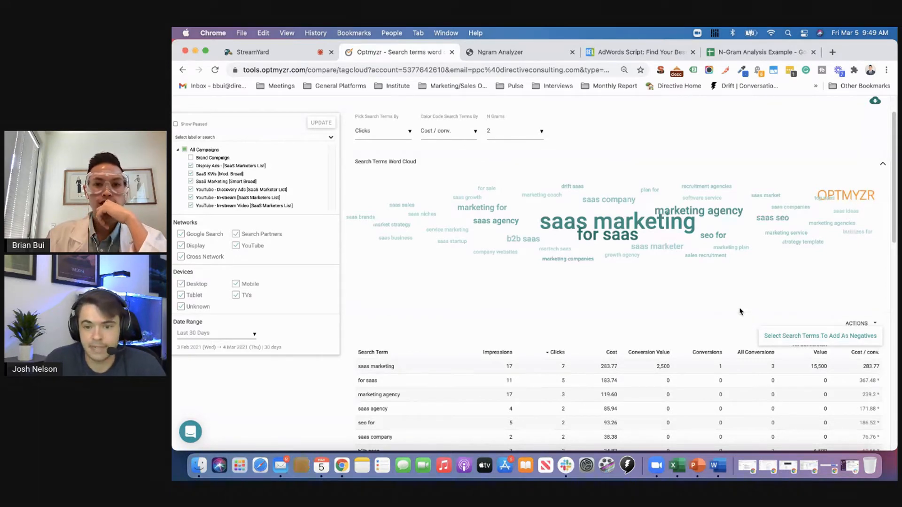
mouse_move(541, 293)
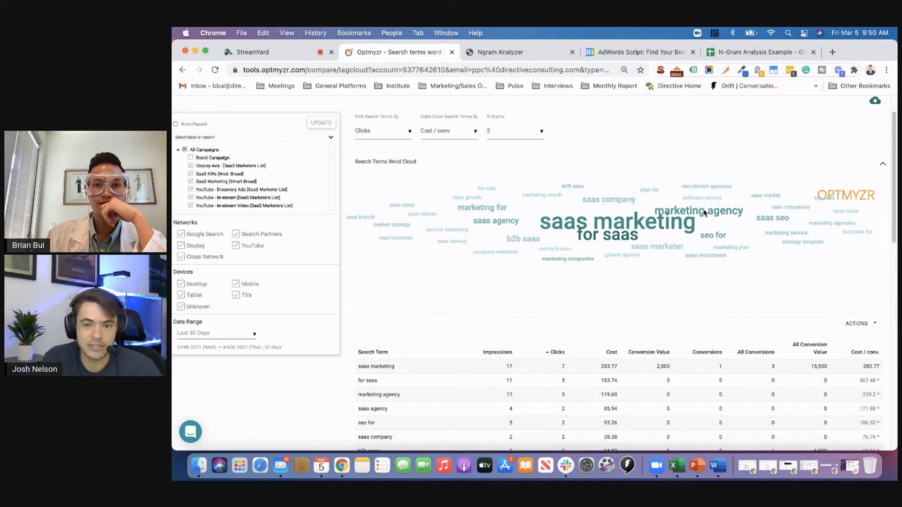
mouse_move(704, 256)
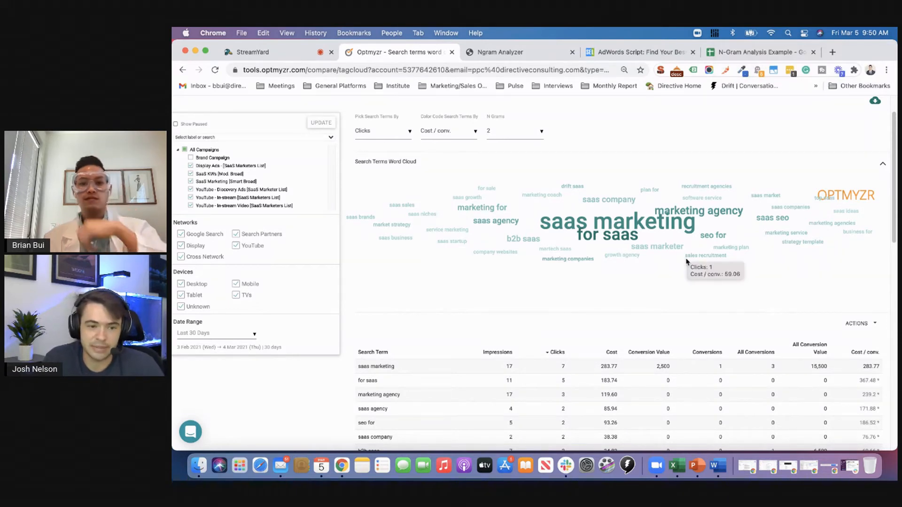
mouse_move(619, 305)
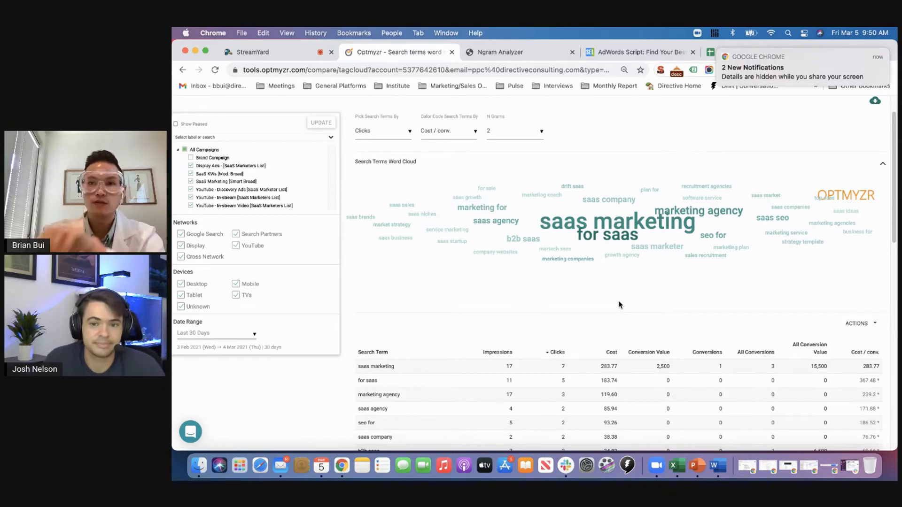
mouse_move(644, 183)
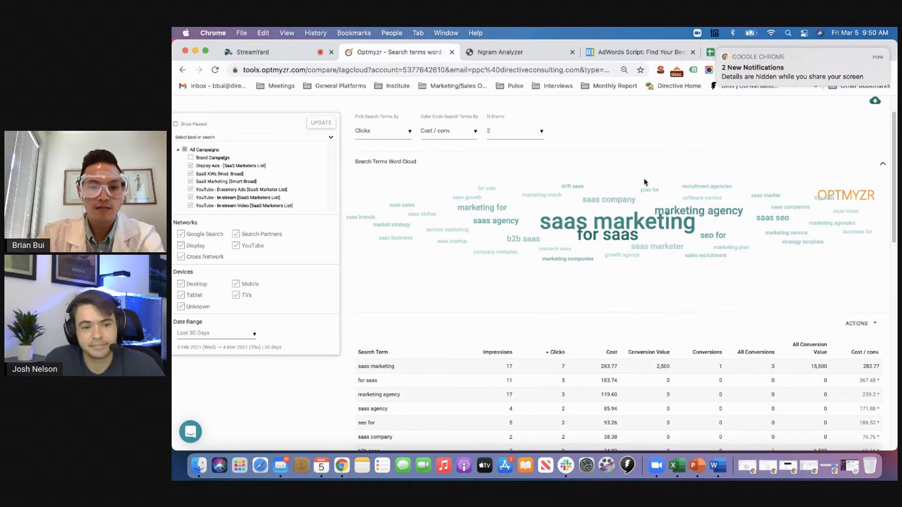
scroll(down, 3)
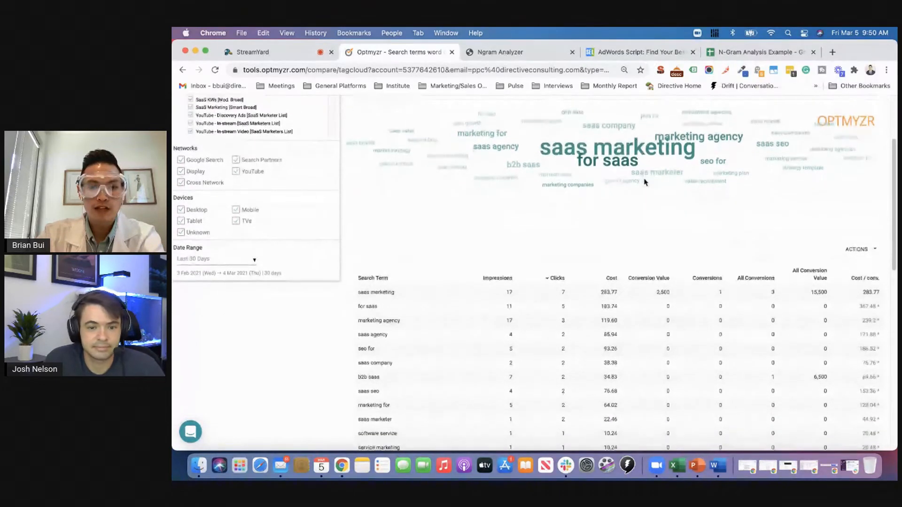
scroll(up, 3)
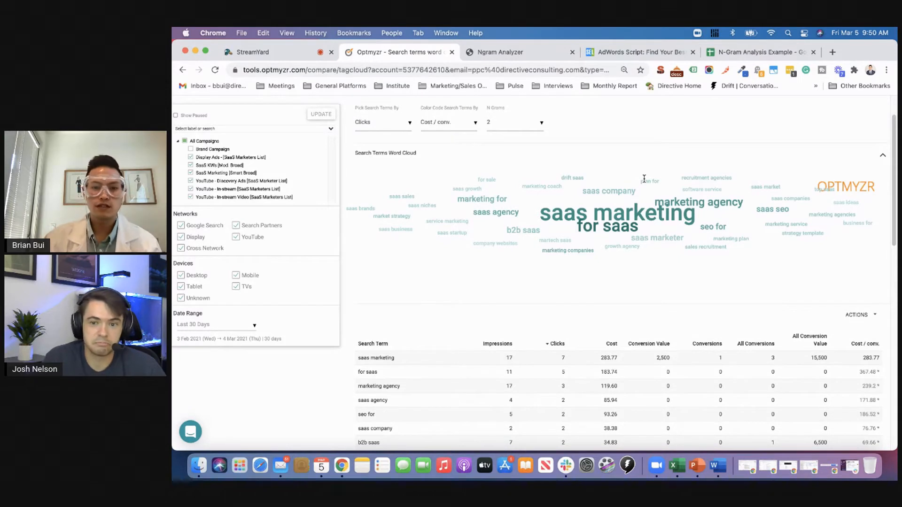
mouse_move(598, 240)
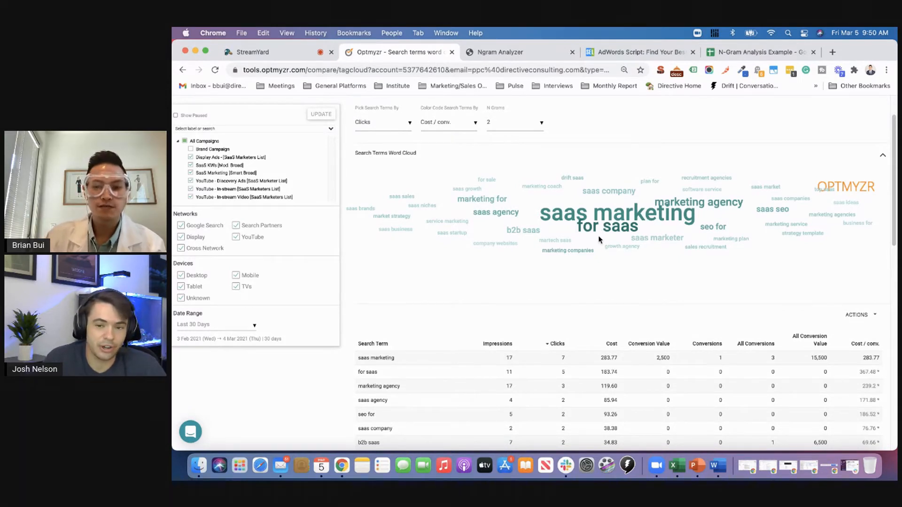
mouse_move(599, 226)
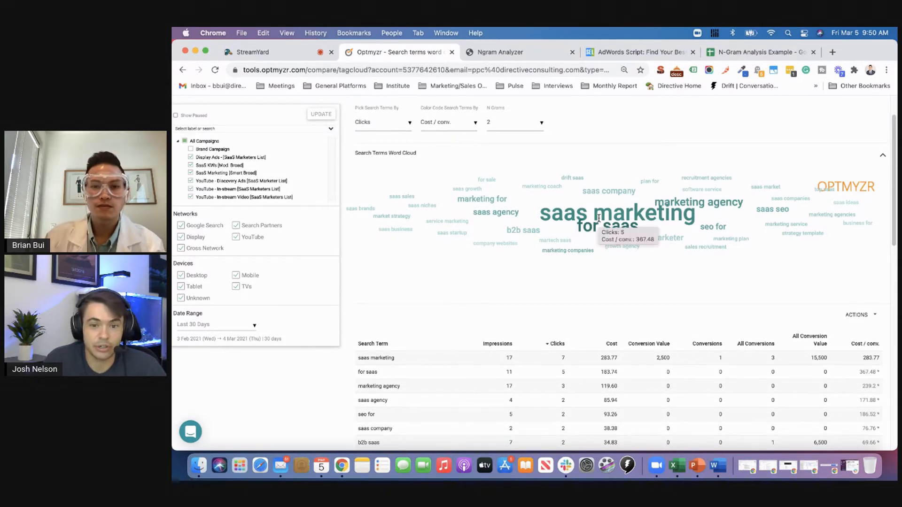
mouse_move(494, 225)
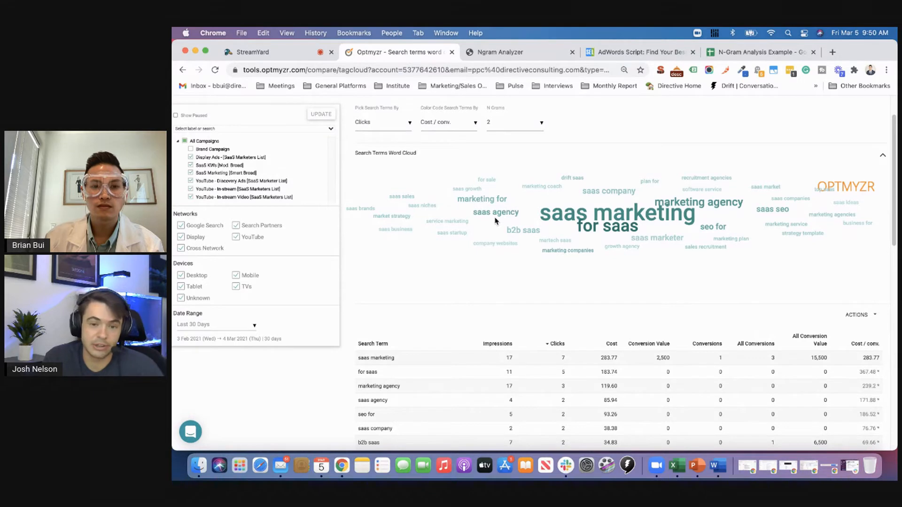
mouse_move(494, 215)
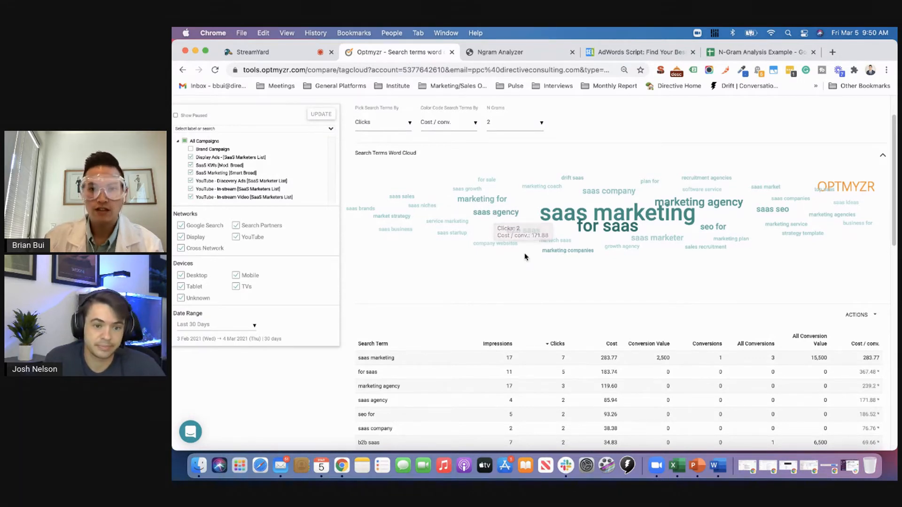
mouse_move(569, 245)
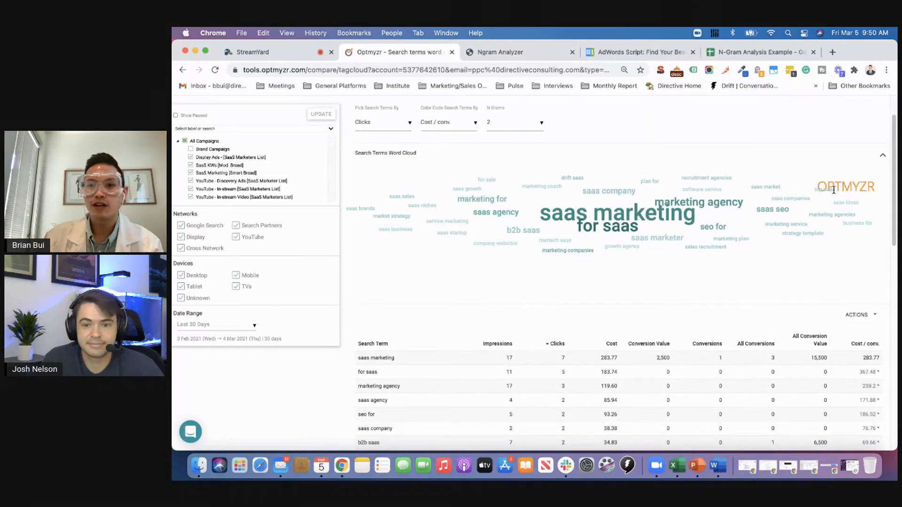
mouse_move(744, 196)
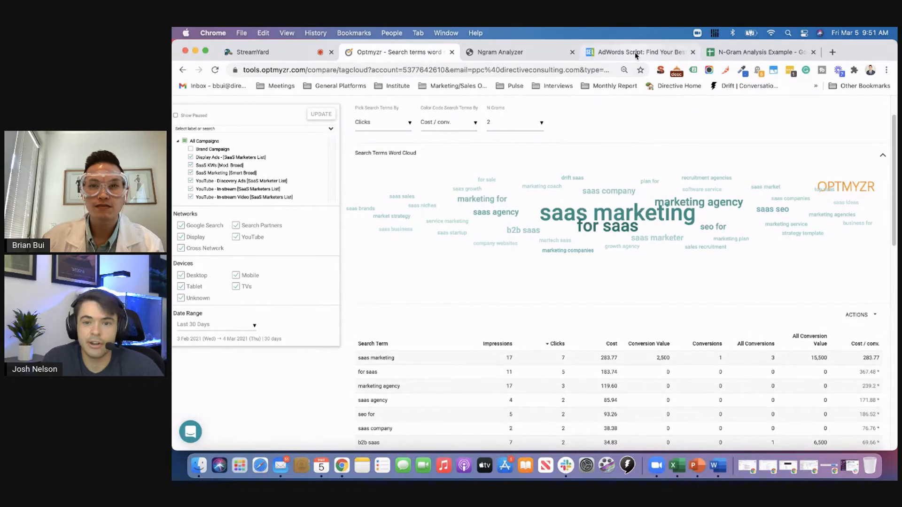
Open the Brainlabs n-gram script article and scroll through its explanation
click(639, 52)
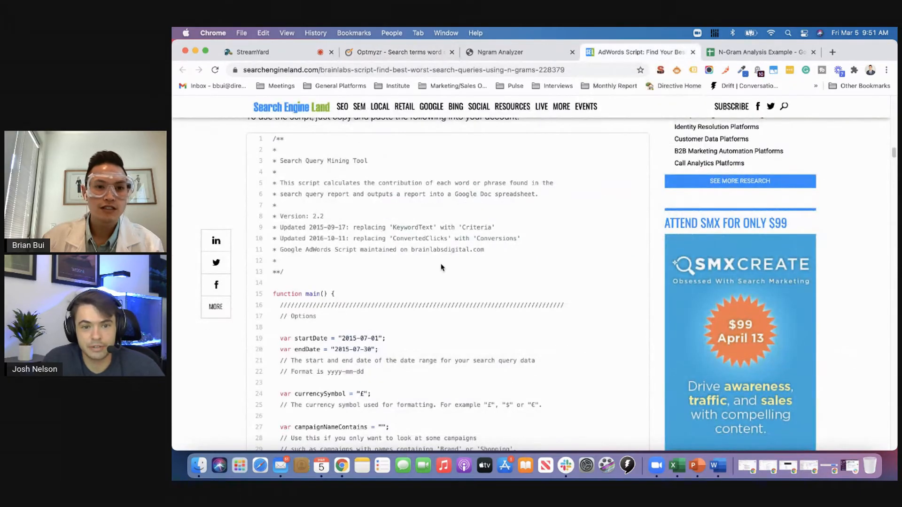
scroll(up, 3)
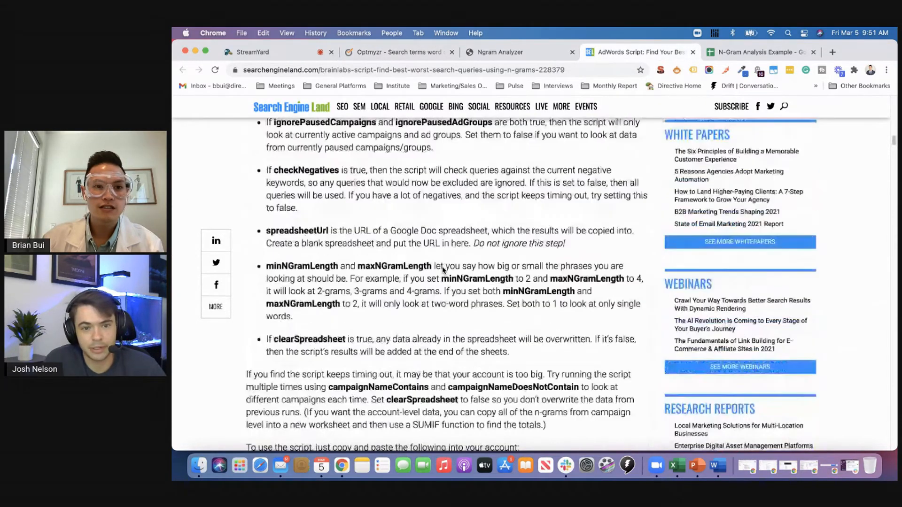
scroll(up, 3)
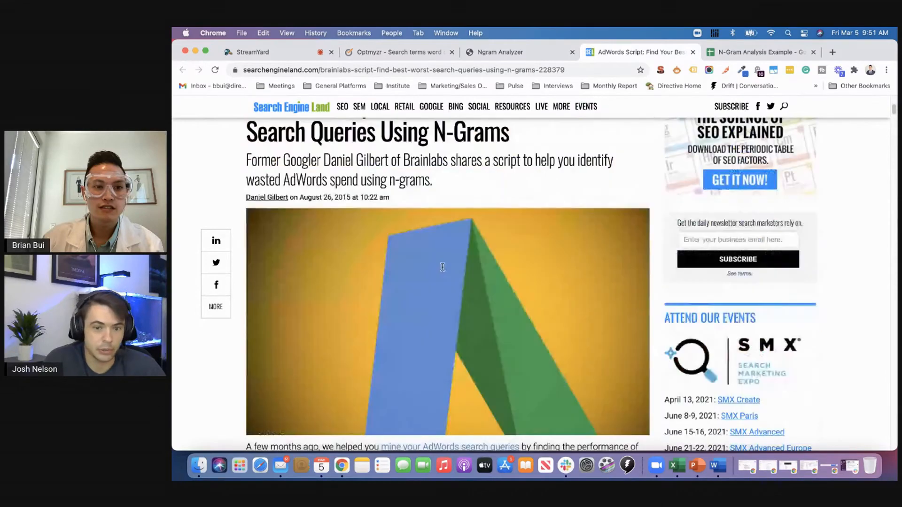
scroll(up, 3)
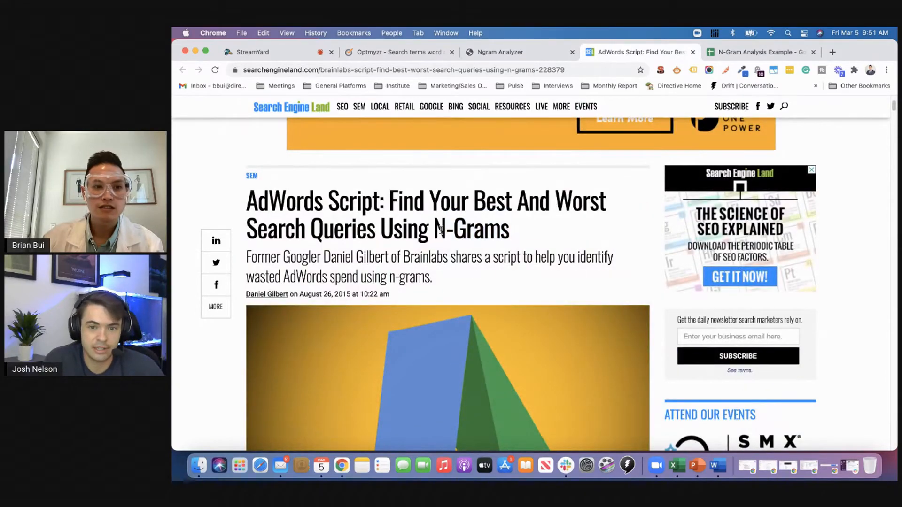
scroll(down, 3)
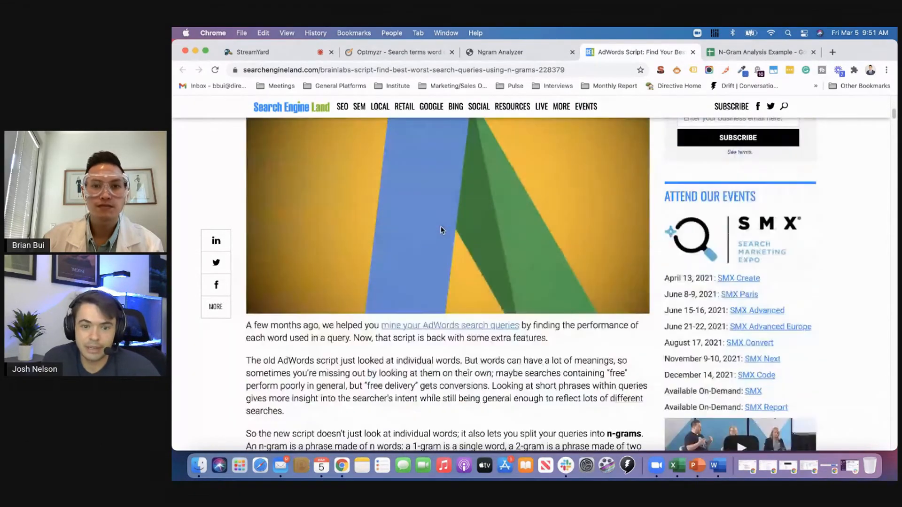
scroll(down, 3)
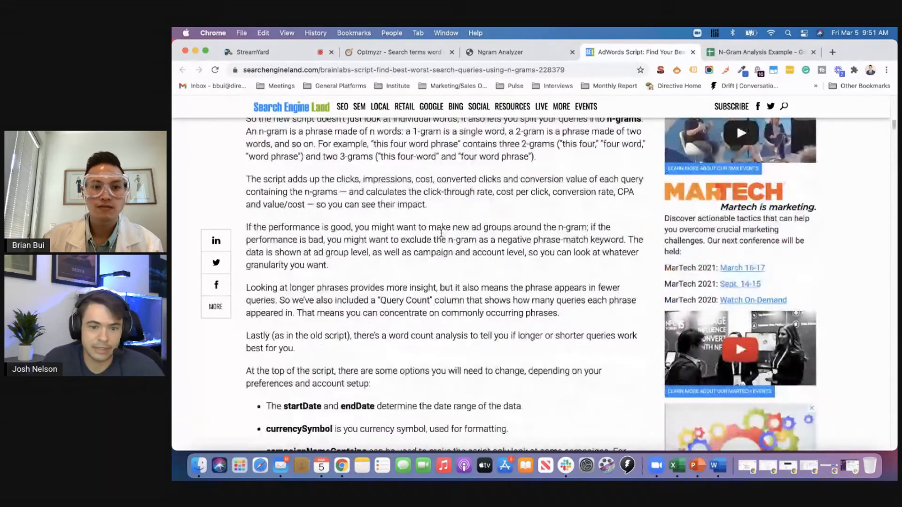
scroll(down, 3)
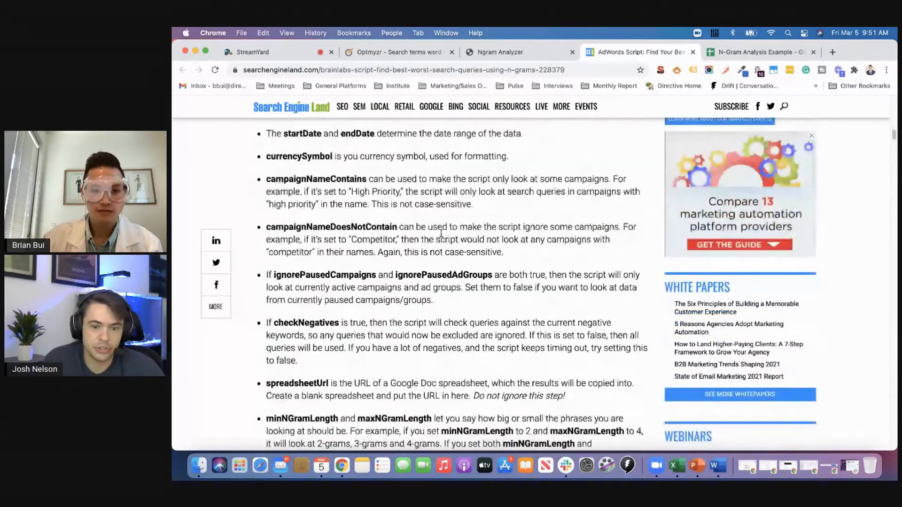
scroll(up, 3)
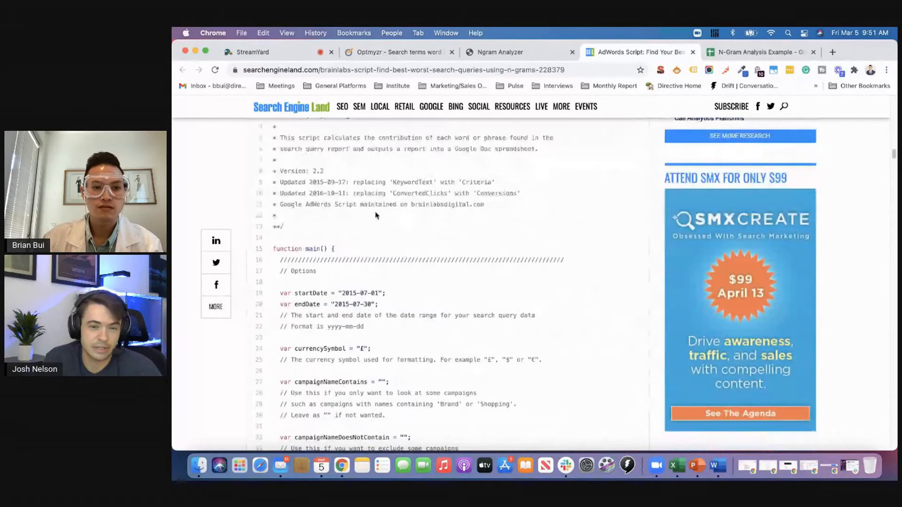
scroll(down, 3)
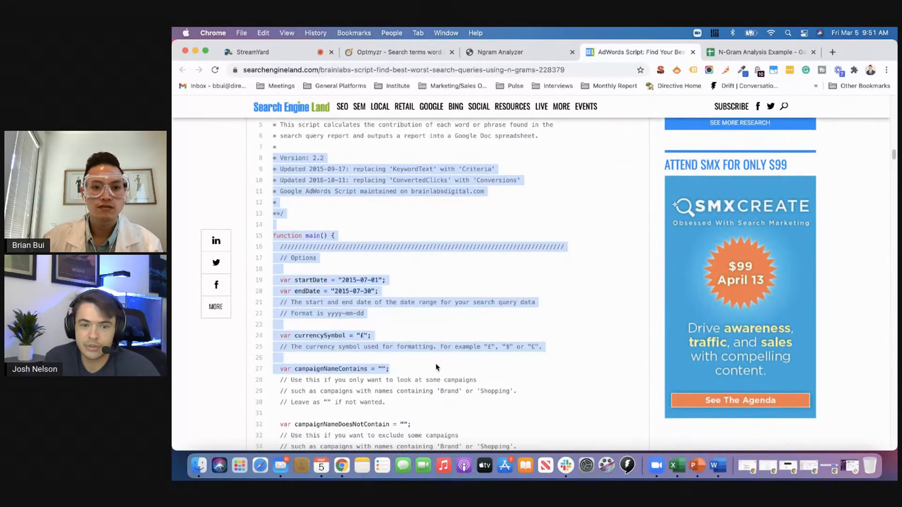
scroll(down, 3)
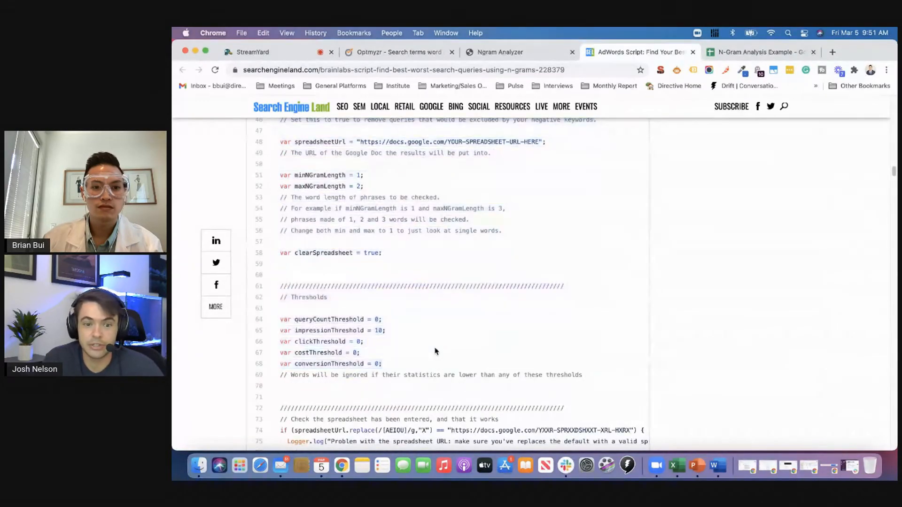
scroll(down, 3)
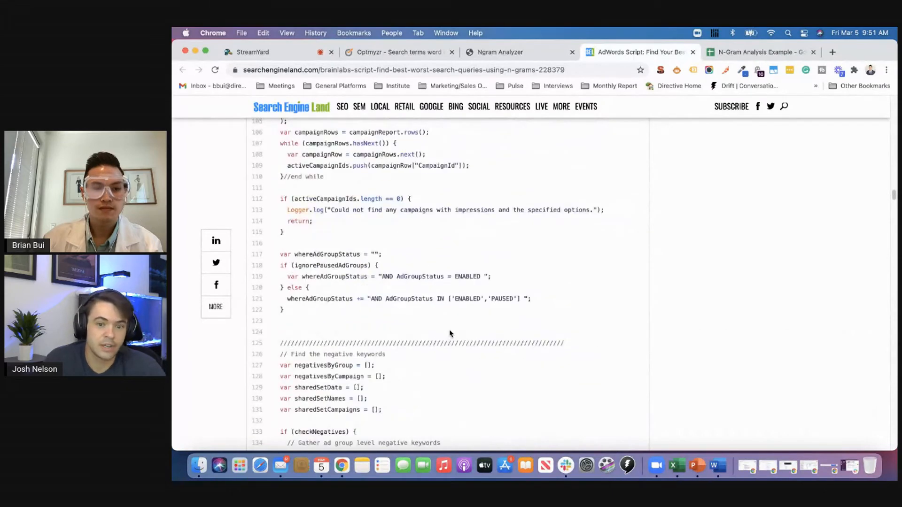
Scroll through the script code, then bring up the N-Gram Analysis Example spreadsheet
scroll(down, 3)
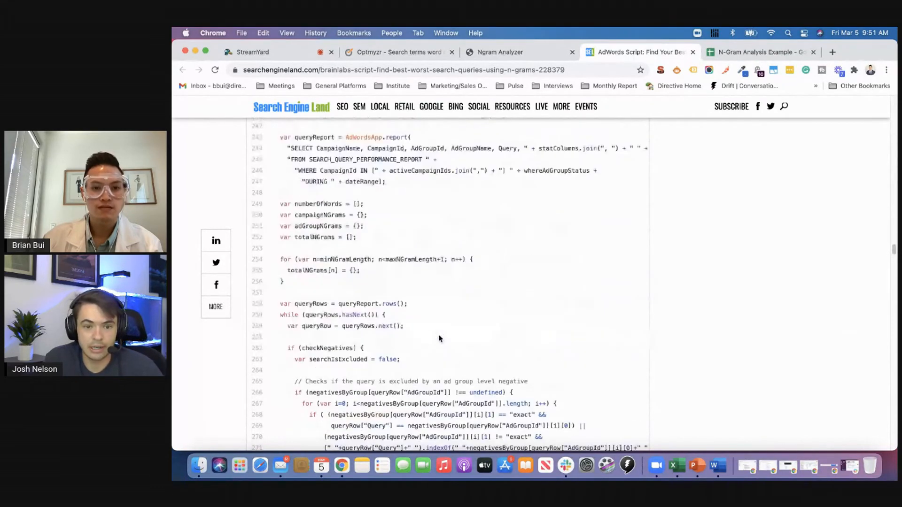
scroll(down, 3)
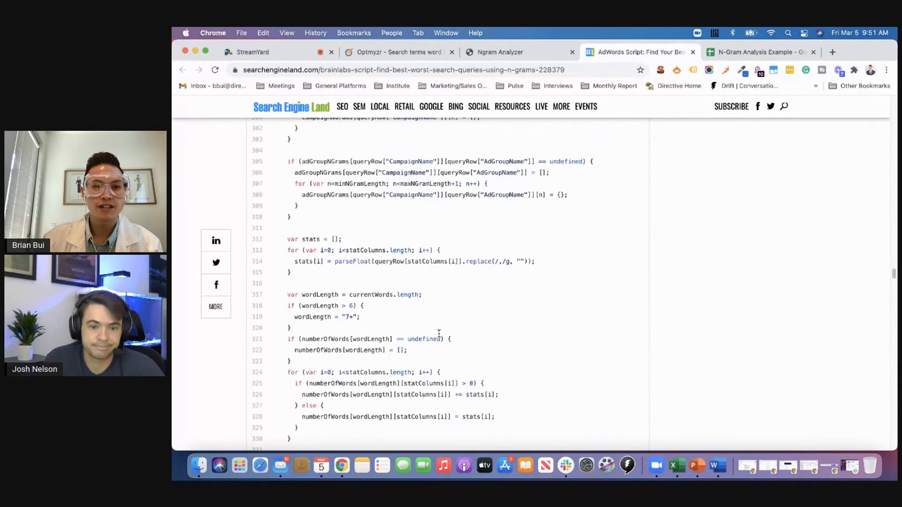
scroll(down, 3)
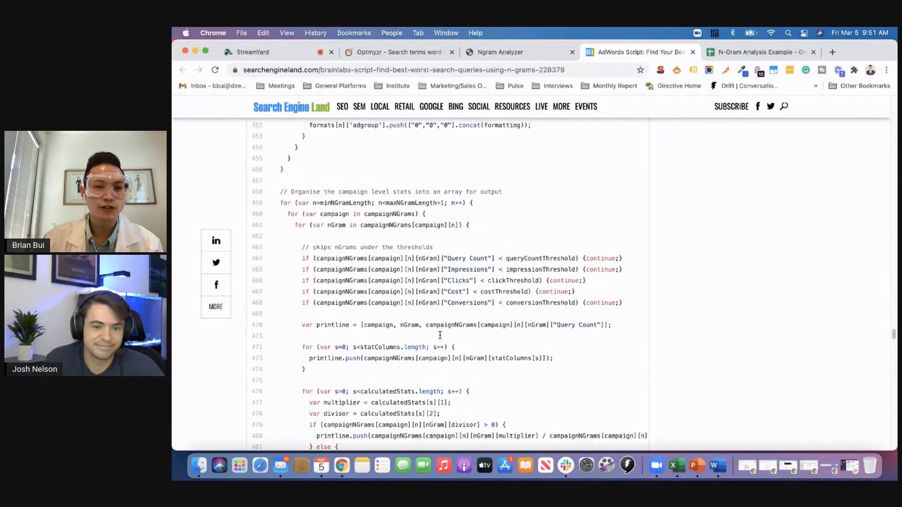
scroll(up, 3)
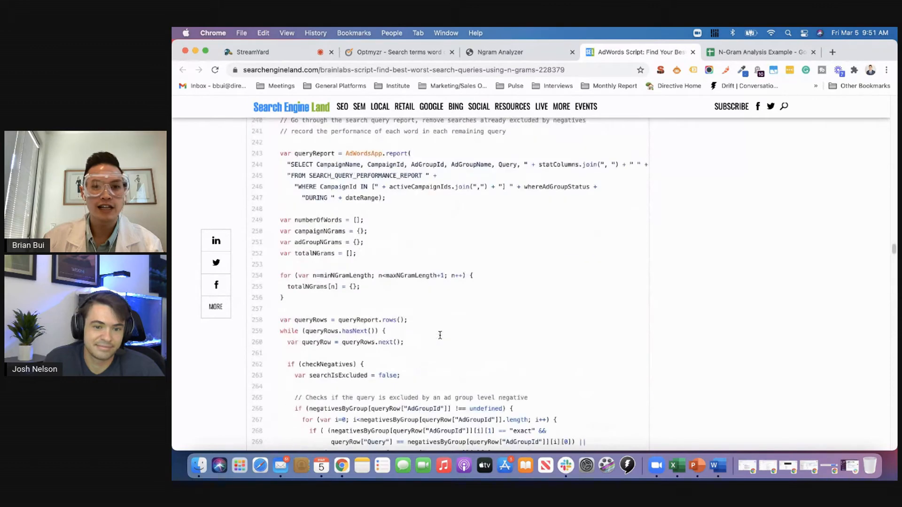
scroll(up, 3)
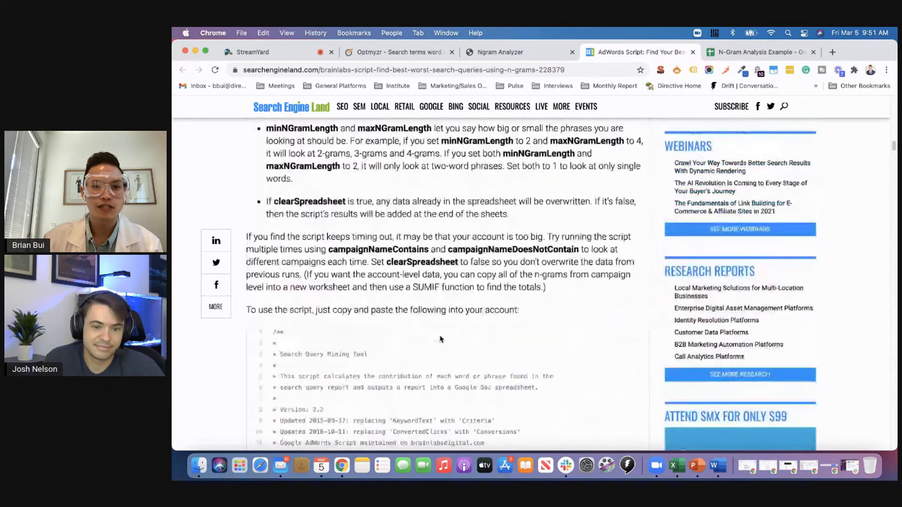
scroll(down, 3)
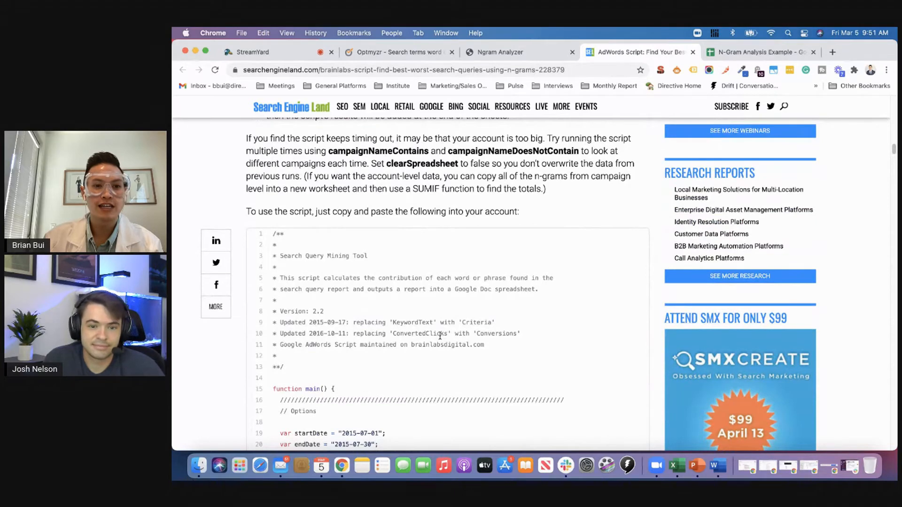
scroll(down, 3)
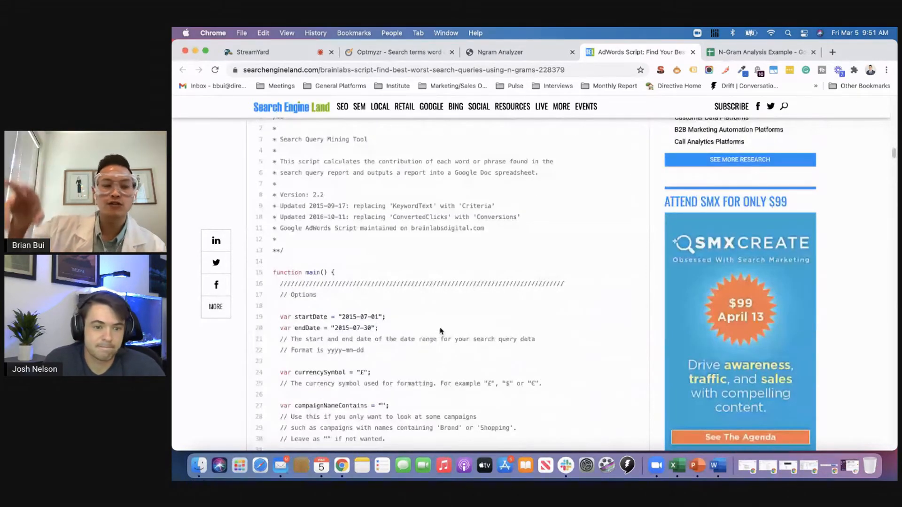
mouse_move(395, 254)
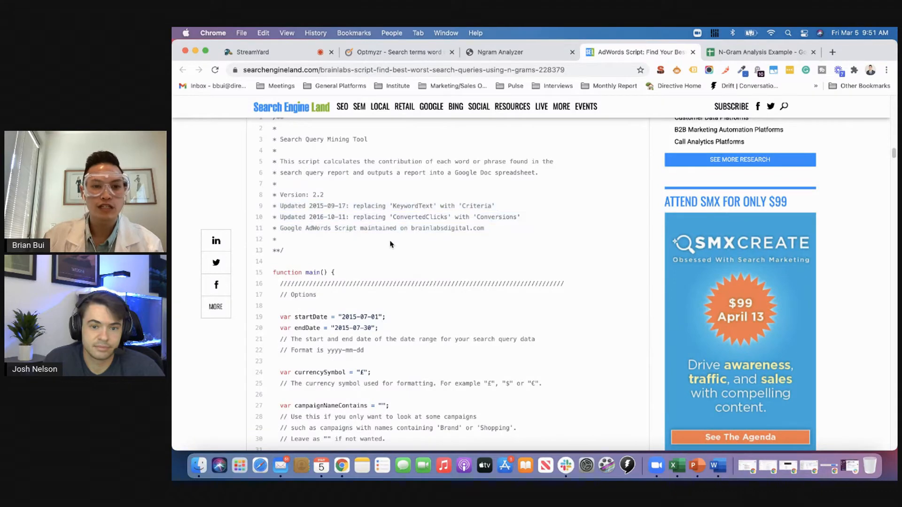
scroll(down, 3)
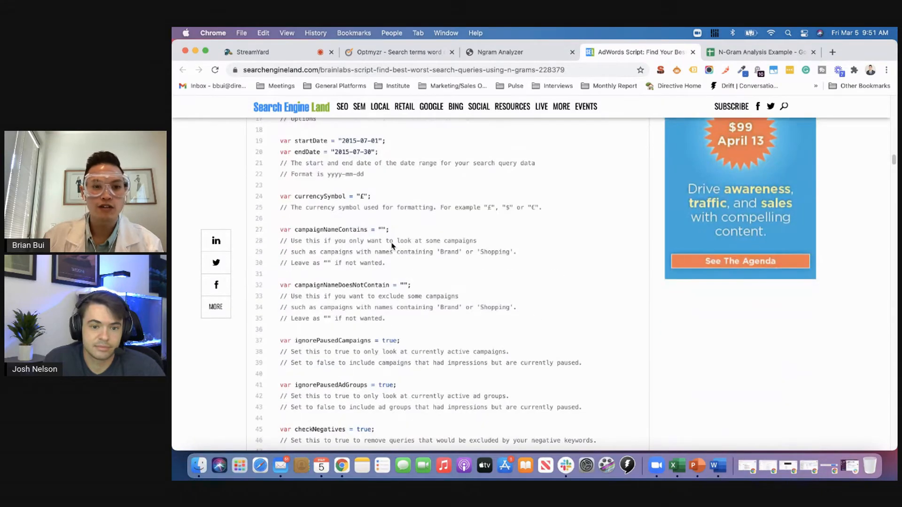
scroll(down, 3)
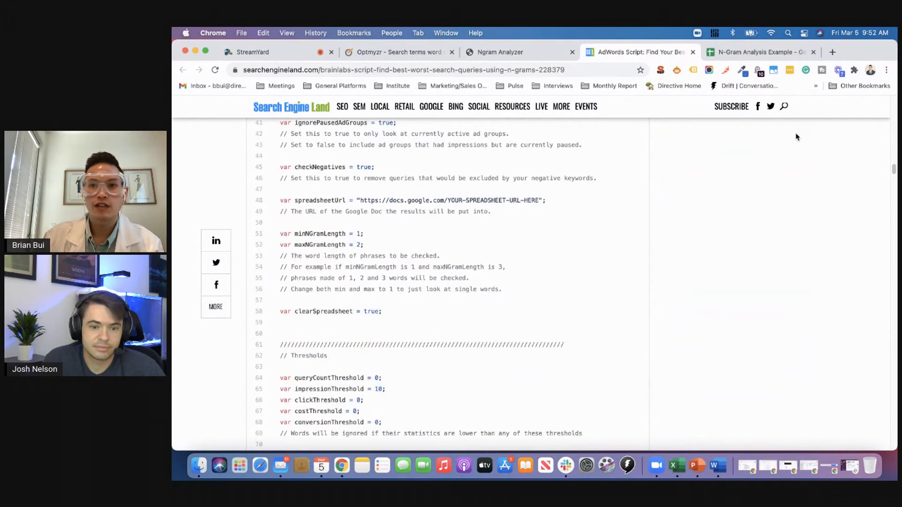
click(759, 52)
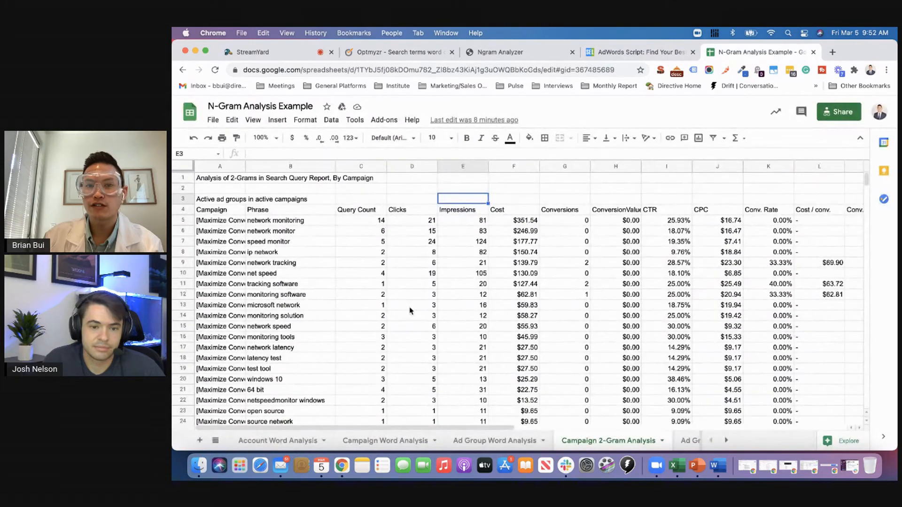
View the Campaign 2-Gram Analysis sheet, ending on Account Word Analysis
click(276, 441)
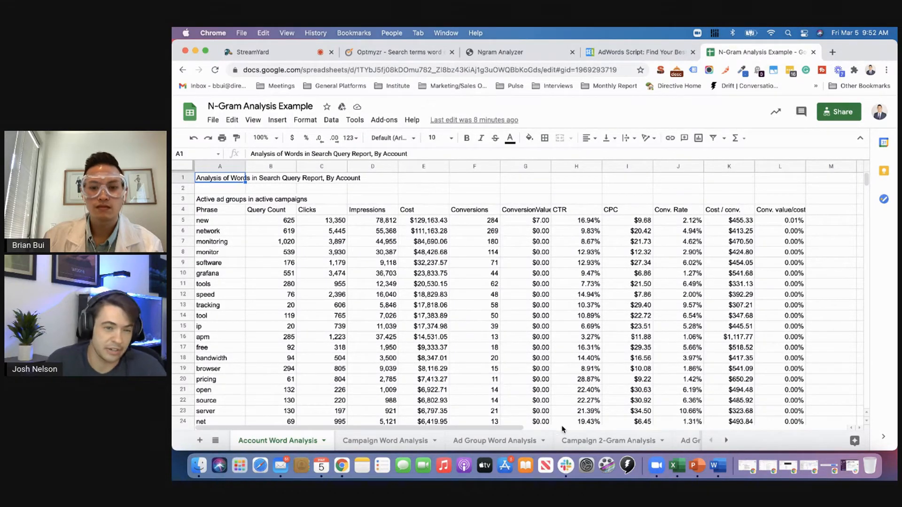
click(606, 440)
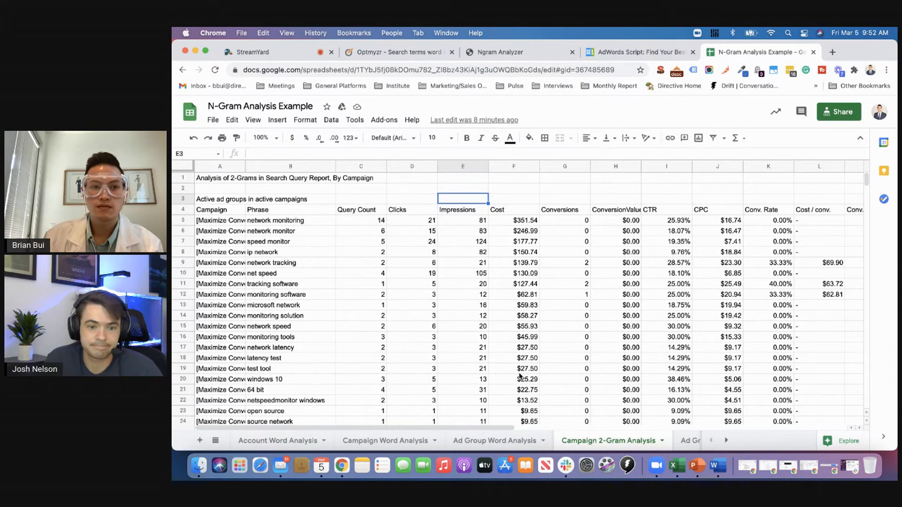
mouse_move(493, 405)
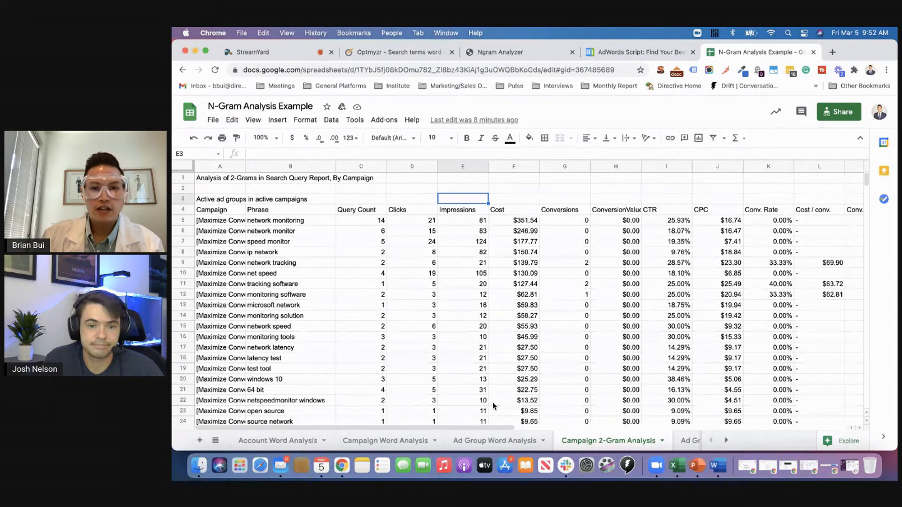
click(280, 440)
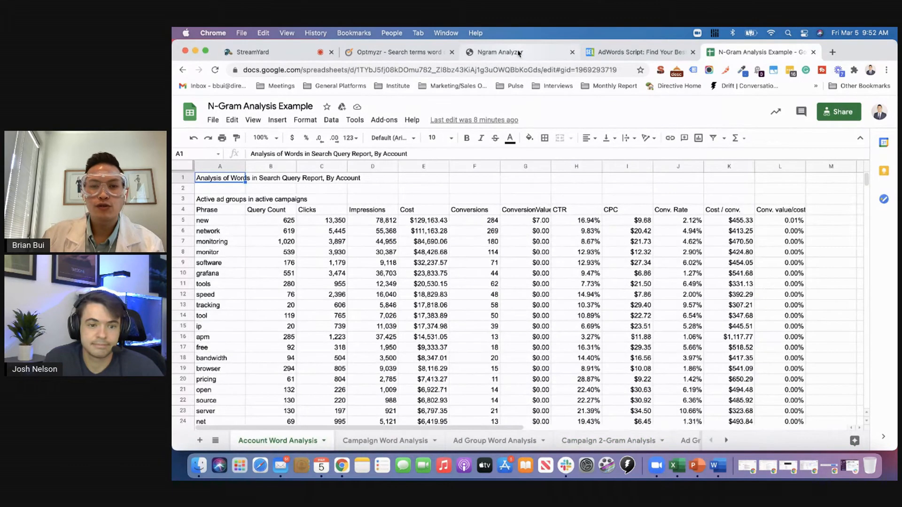
Open the Online NGram Analyzer with minimum occurrence left at 'two'
click(497, 52)
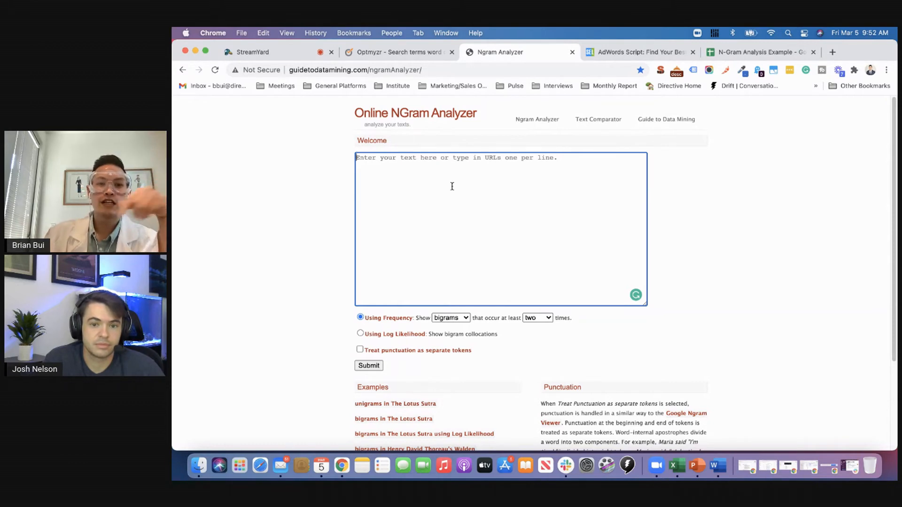
click(537, 317)
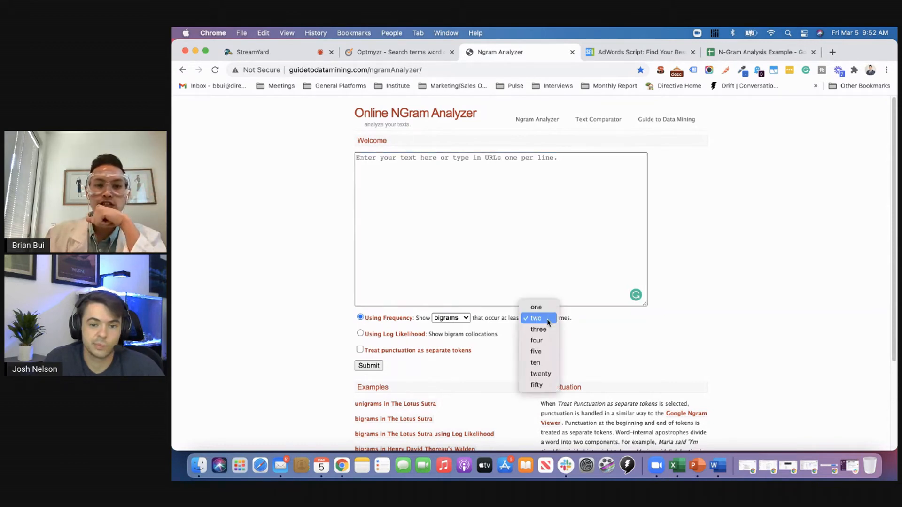
click(535, 318)
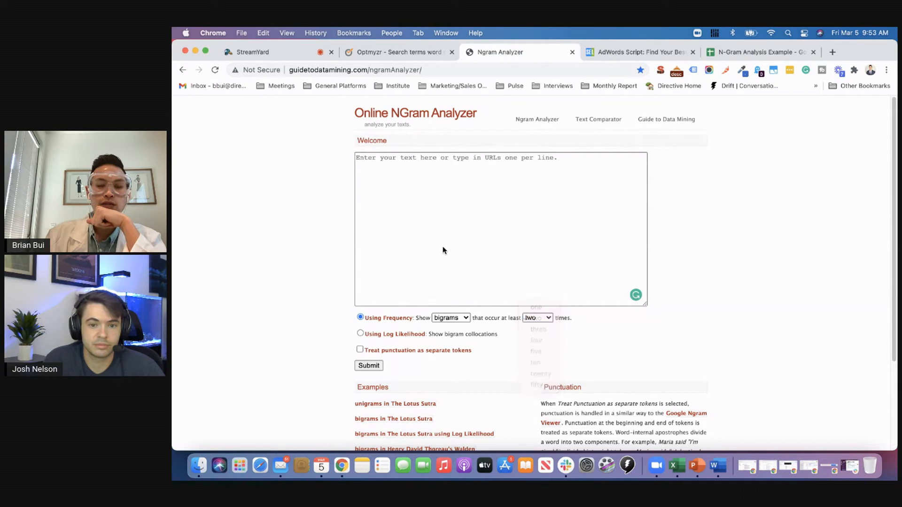